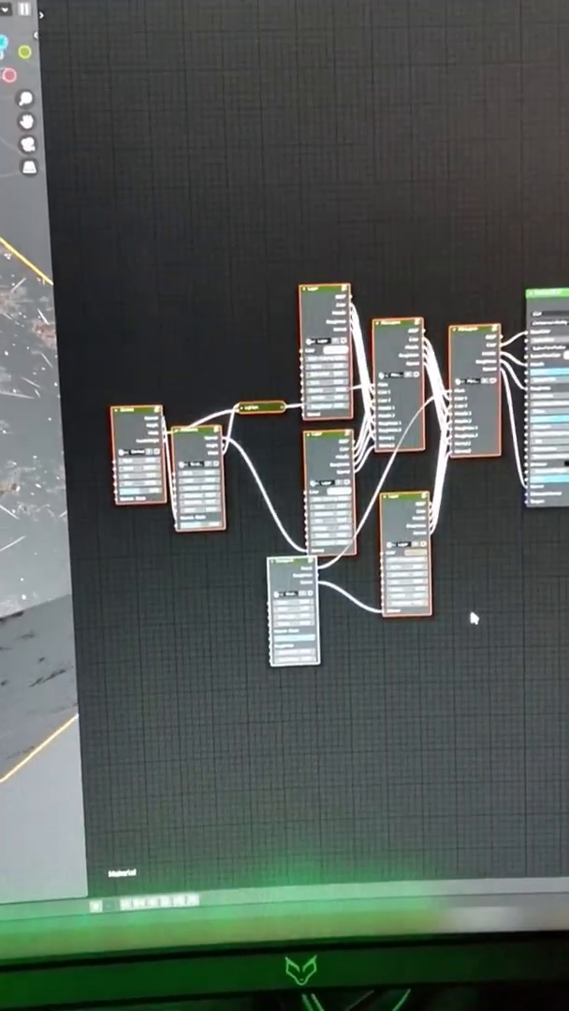
- Copy the smart-material nodes and paste them into the decal material's node tree
key(ctrl+c)
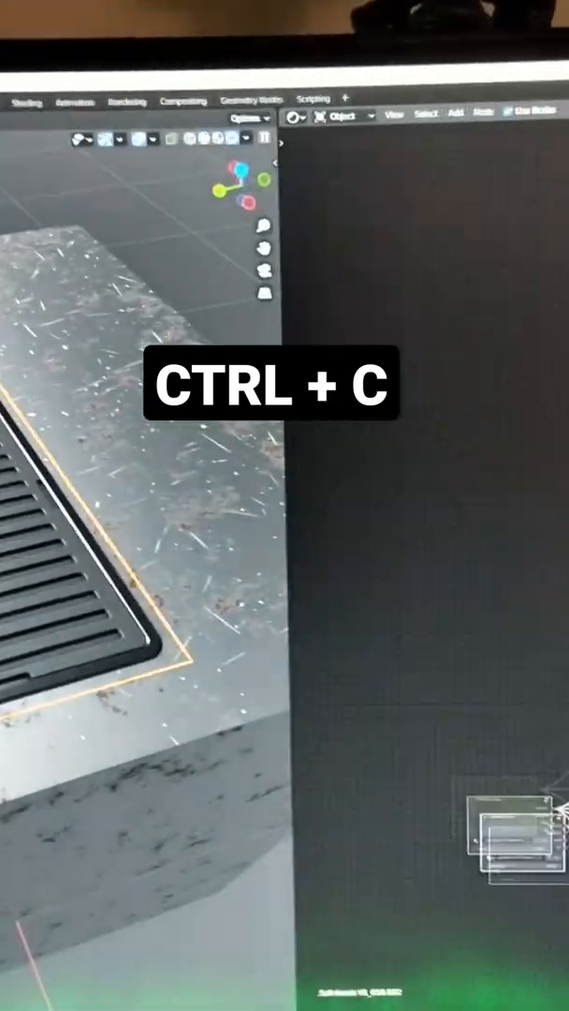
key(ctrl+v)
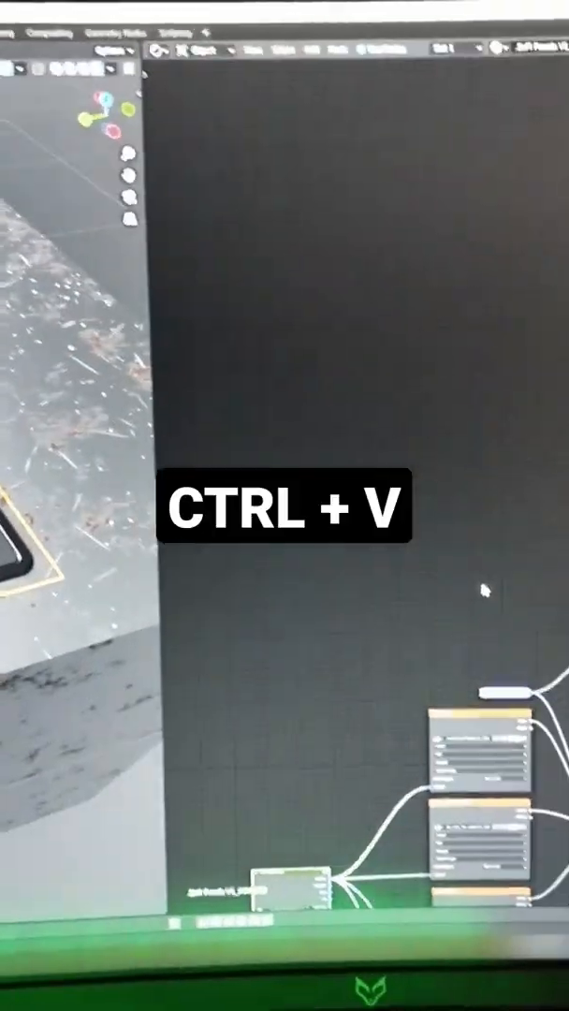
key(ctrl+v)
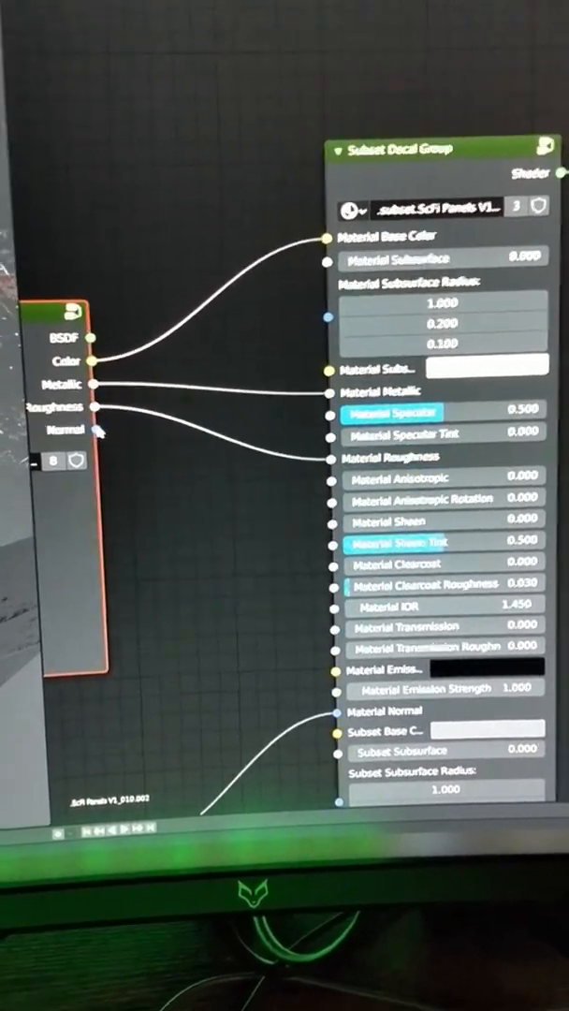
- Wire Color, Metallic and Roughness into the Subset Decal Group's Material inputs
scroll(down, 3)
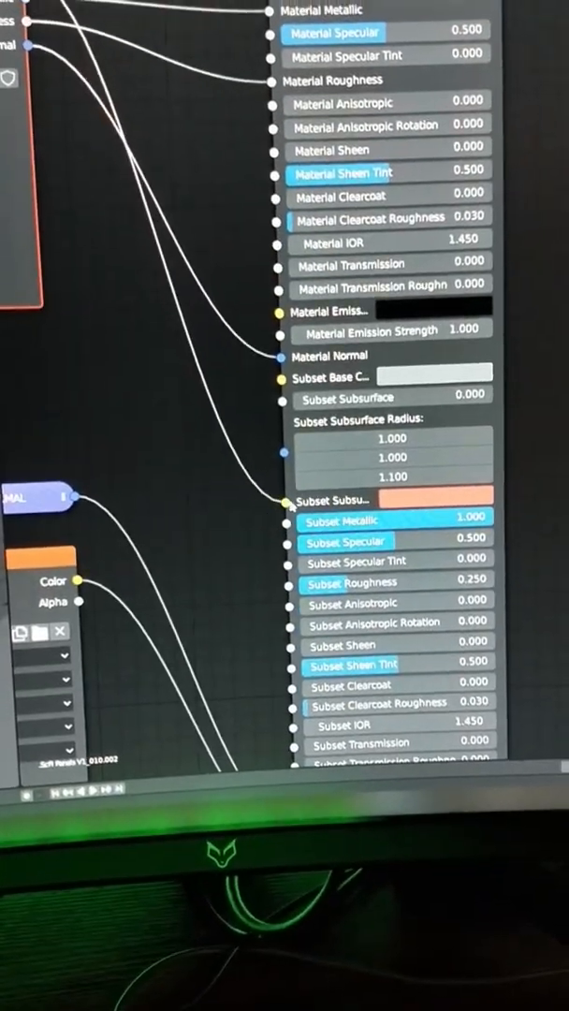
- Link outputs into the group's Material Normal, Subset Base Color and Subset Metallic sockets
scroll(up, 3)
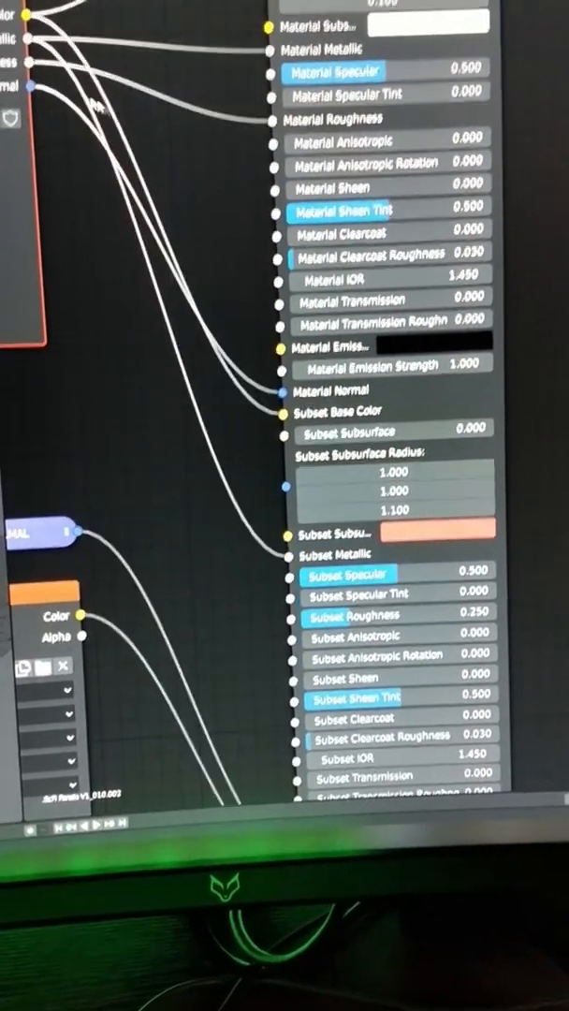